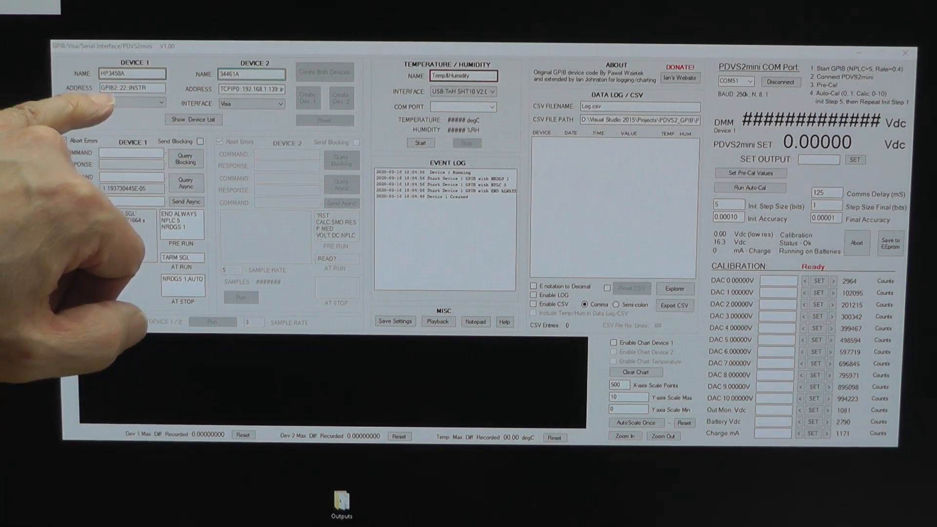
# Restart Device 1 over GPIB so the DAC count column shows nominal values 3000–990000
pyautogui.click(186, 201)
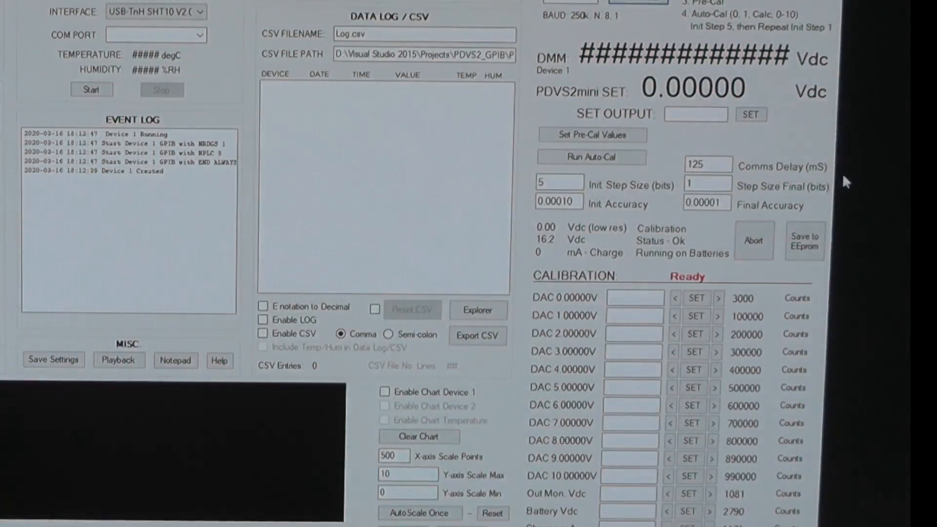
# Load the pre-cal DAC counts 3000 through 990000 into the 0–10 V fields via Set Pre-Cal Values
pyautogui.click(592, 135)
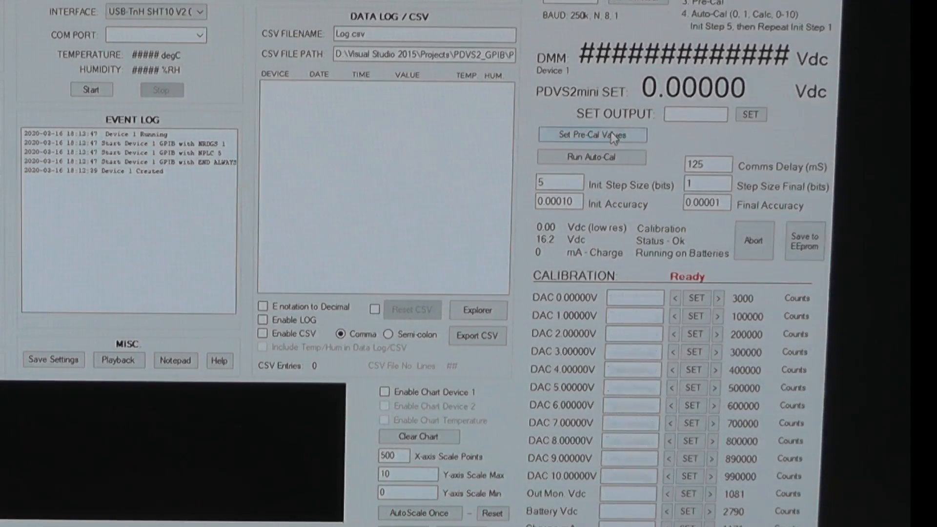
pyautogui.click(592, 134)
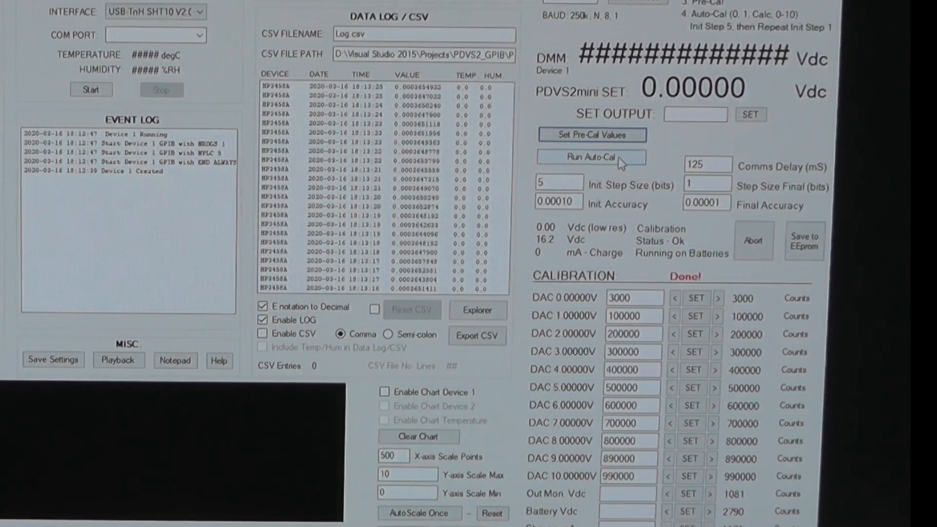
# Start Run Auto-Cal, calibrating 1 Vdc with output 1.00000 against the 3458A reading ~0.986 V
pyautogui.click(592, 156)
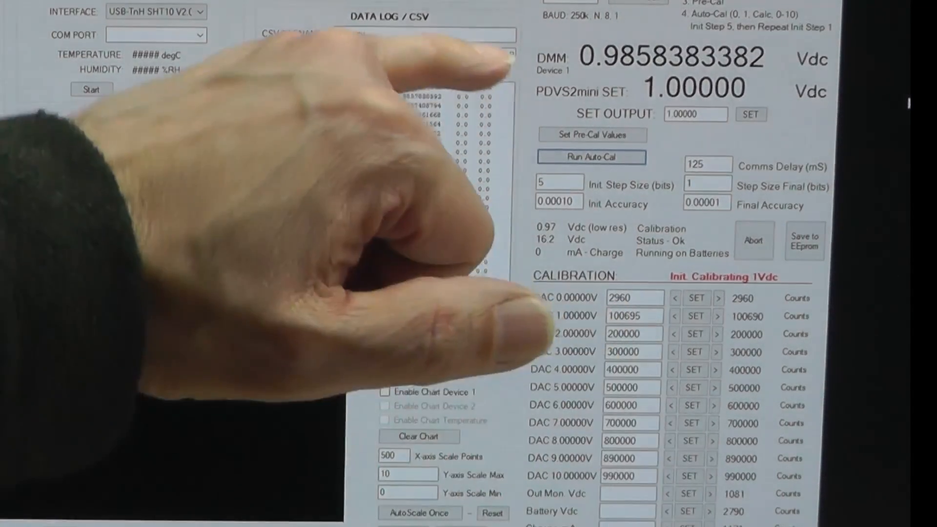
pyautogui.click(92, 89)
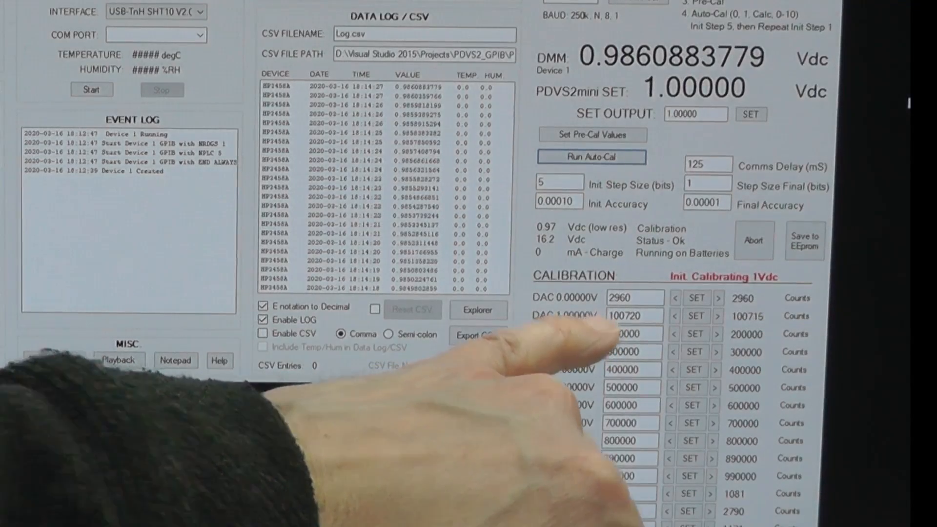